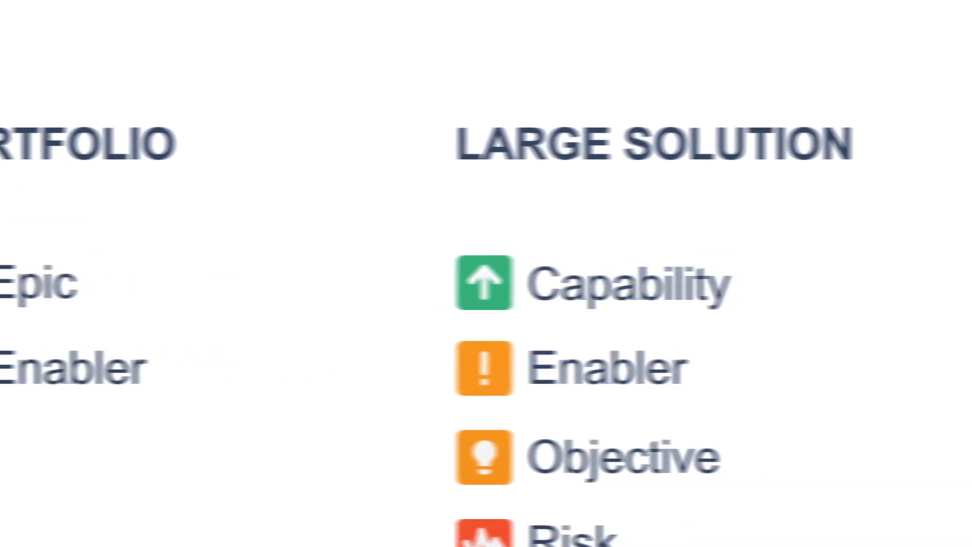
Move past the SAFe issue-type hierarchy to a To Do story with its people, dates and future sprint.
scroll("down", 3)
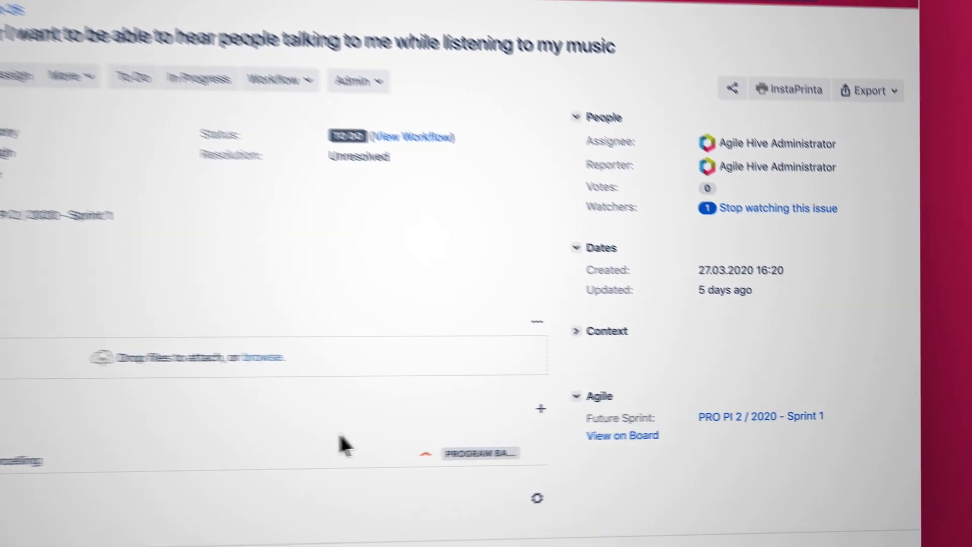
Navigate Solution Train 2 > ART 1 to its teams and show Team Rocket's report with sprint issues, PI objectives and risks.
left_click(576, 330)
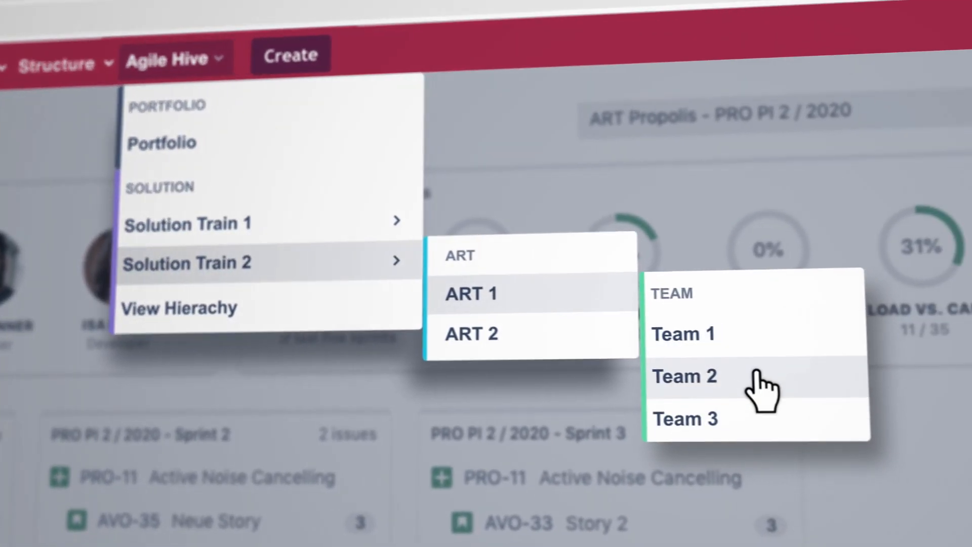
left_click(683, 377)
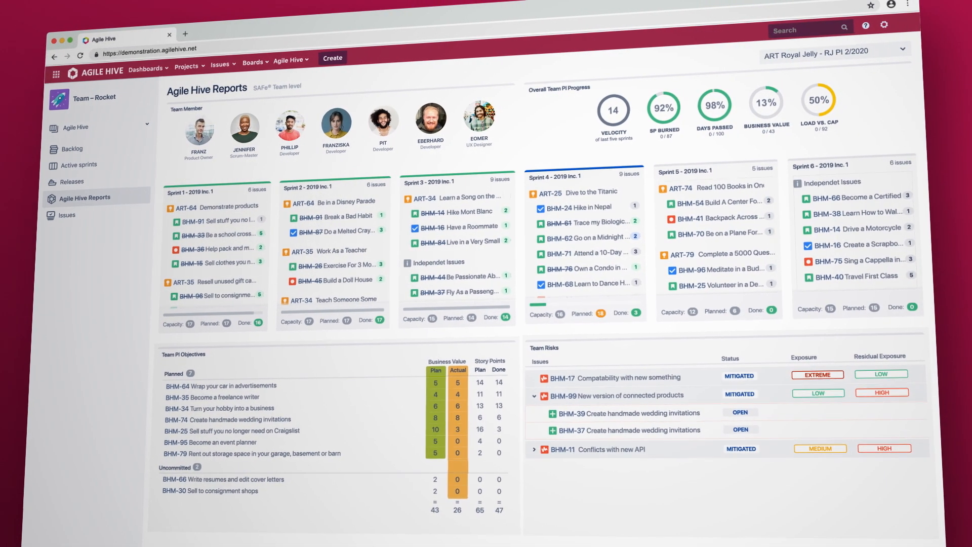
left_click(850, 54)
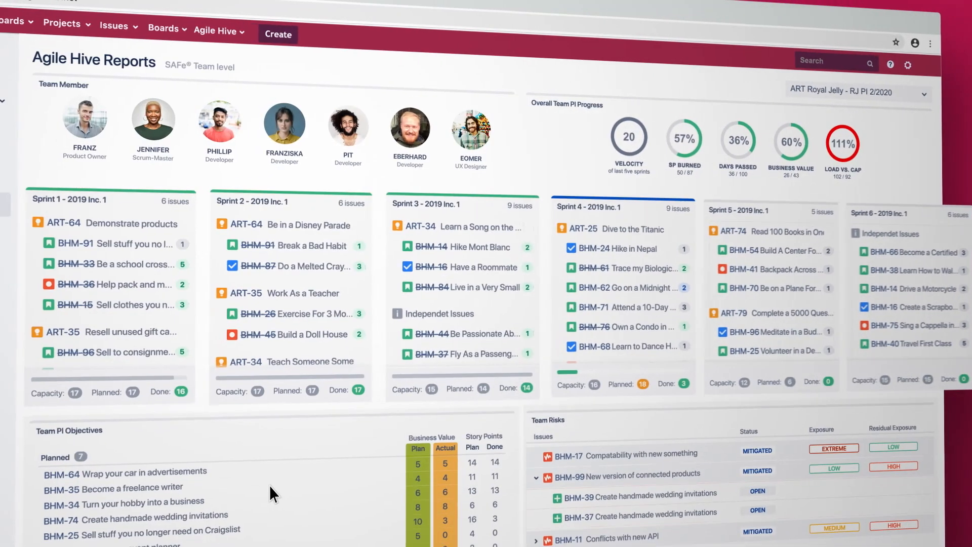
scroll("down", 3)
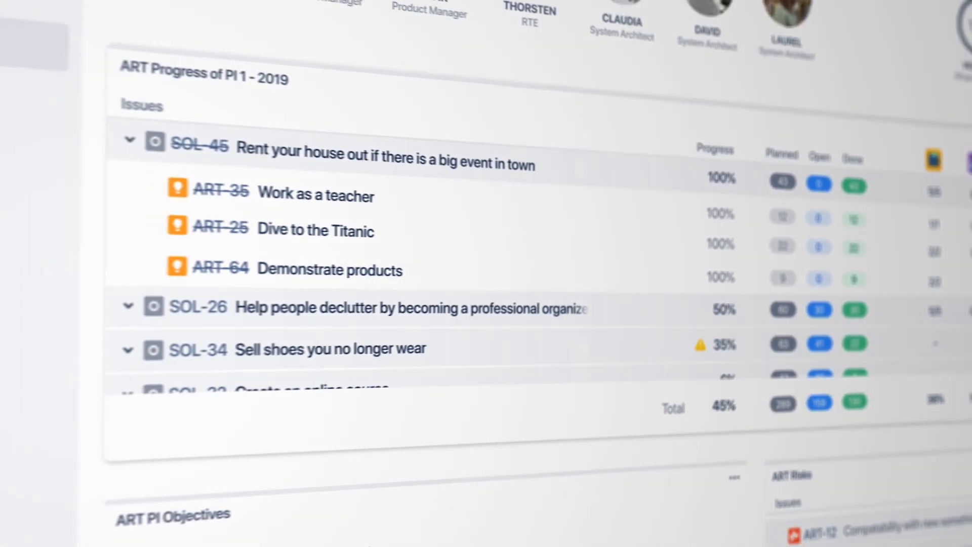
Reveal the team objectives percentages and planned versus uncommitted objectives with business value and story points.
scroll("down", 3)
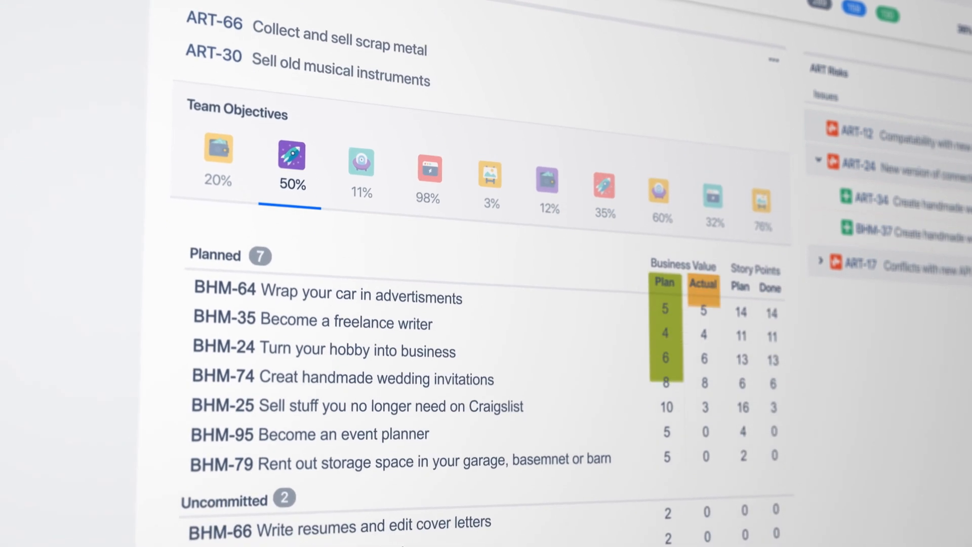
scroll("down", 3)
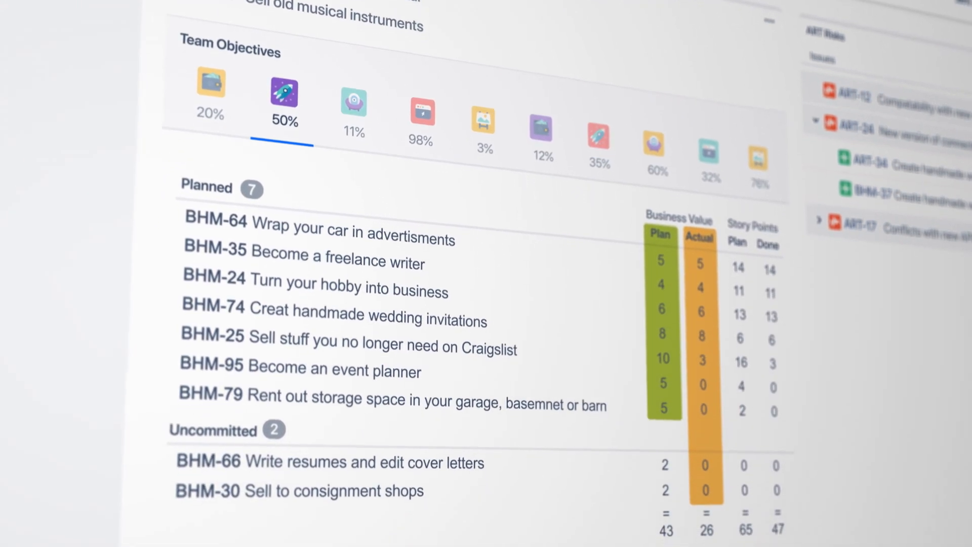